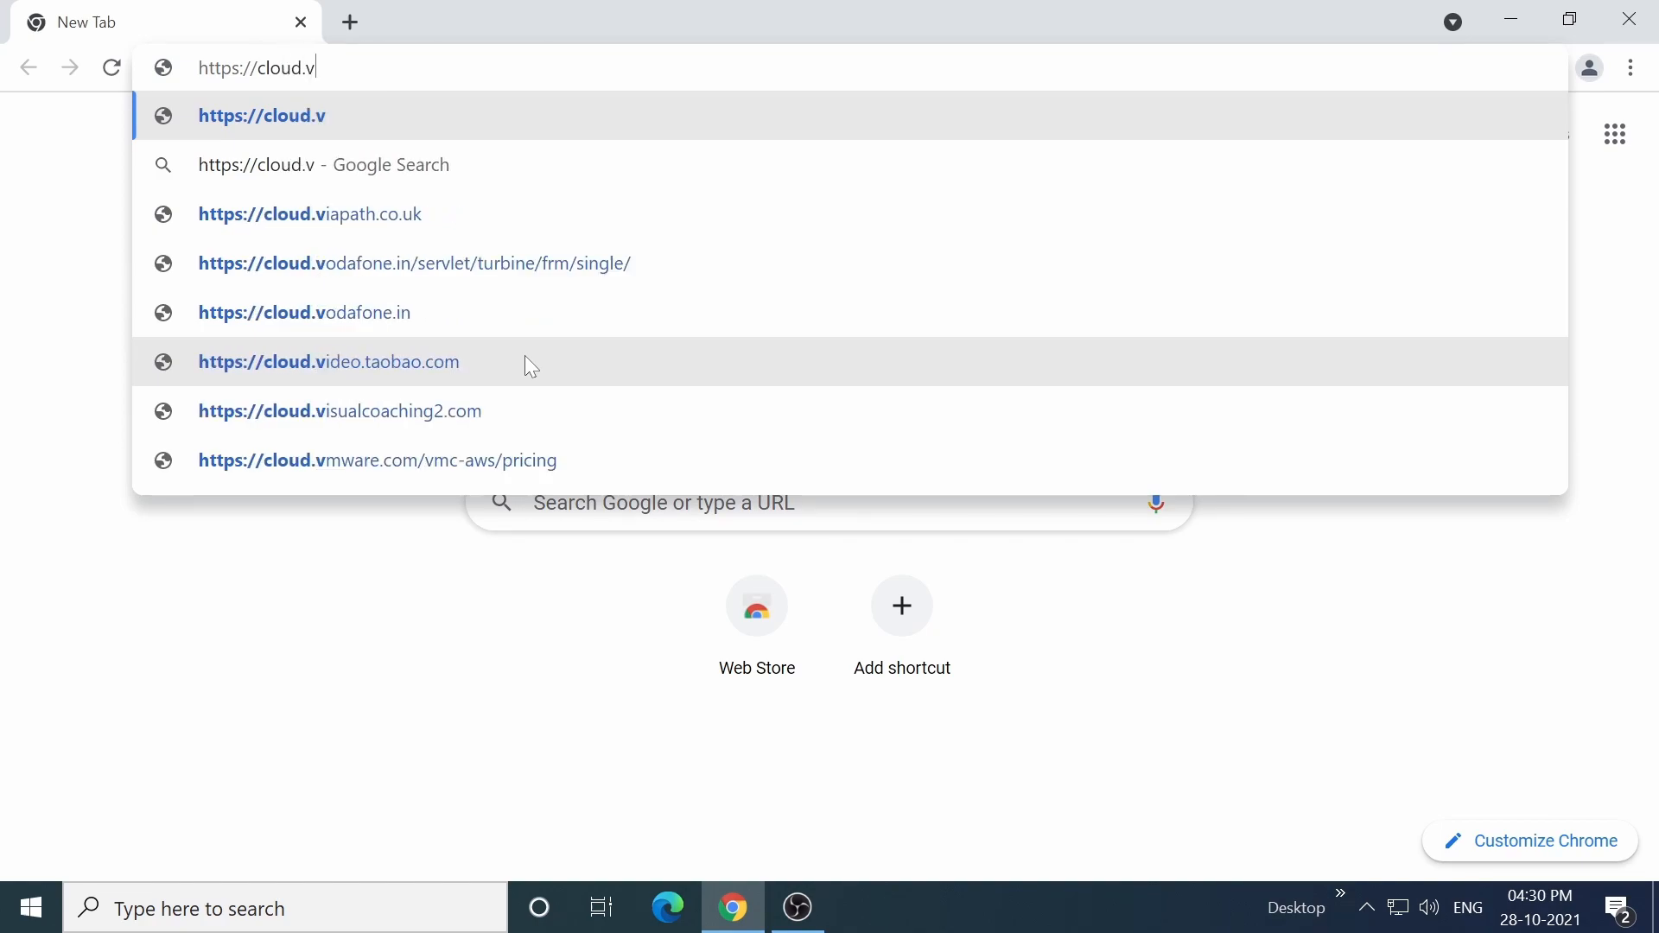
Step: Go to cloud.vmware.com in a new Chrome tab
text(mware.com/cloud-solutions.html)
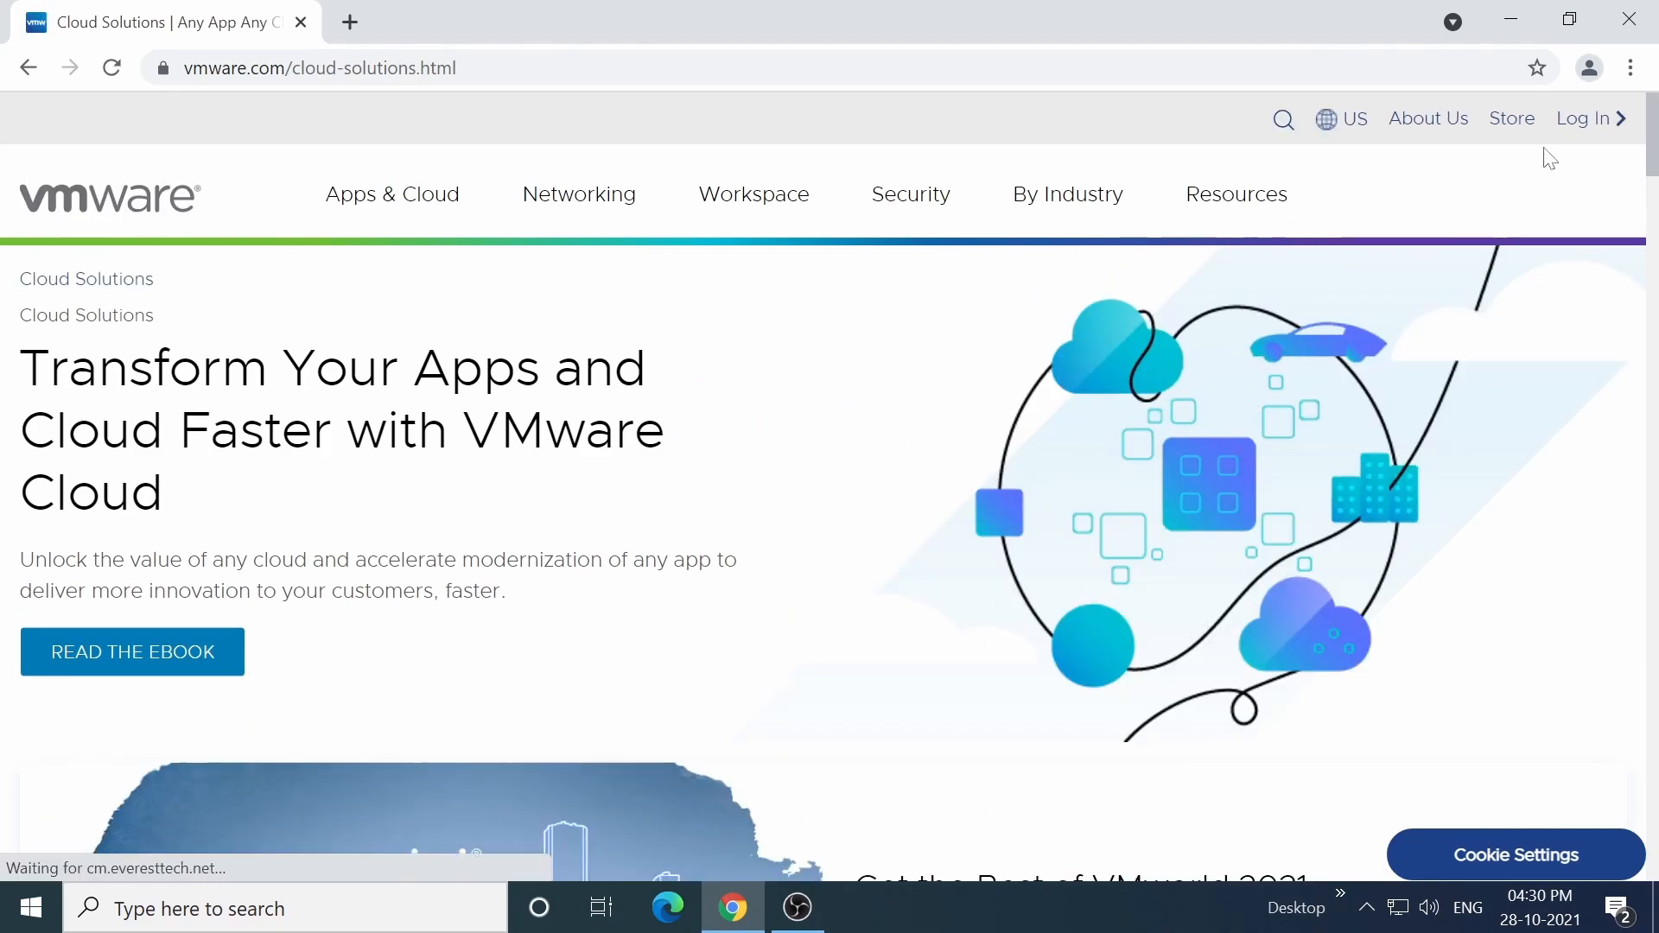
Step: Log in to VMware Cloud Services with the account email and password
click(1584, 118)
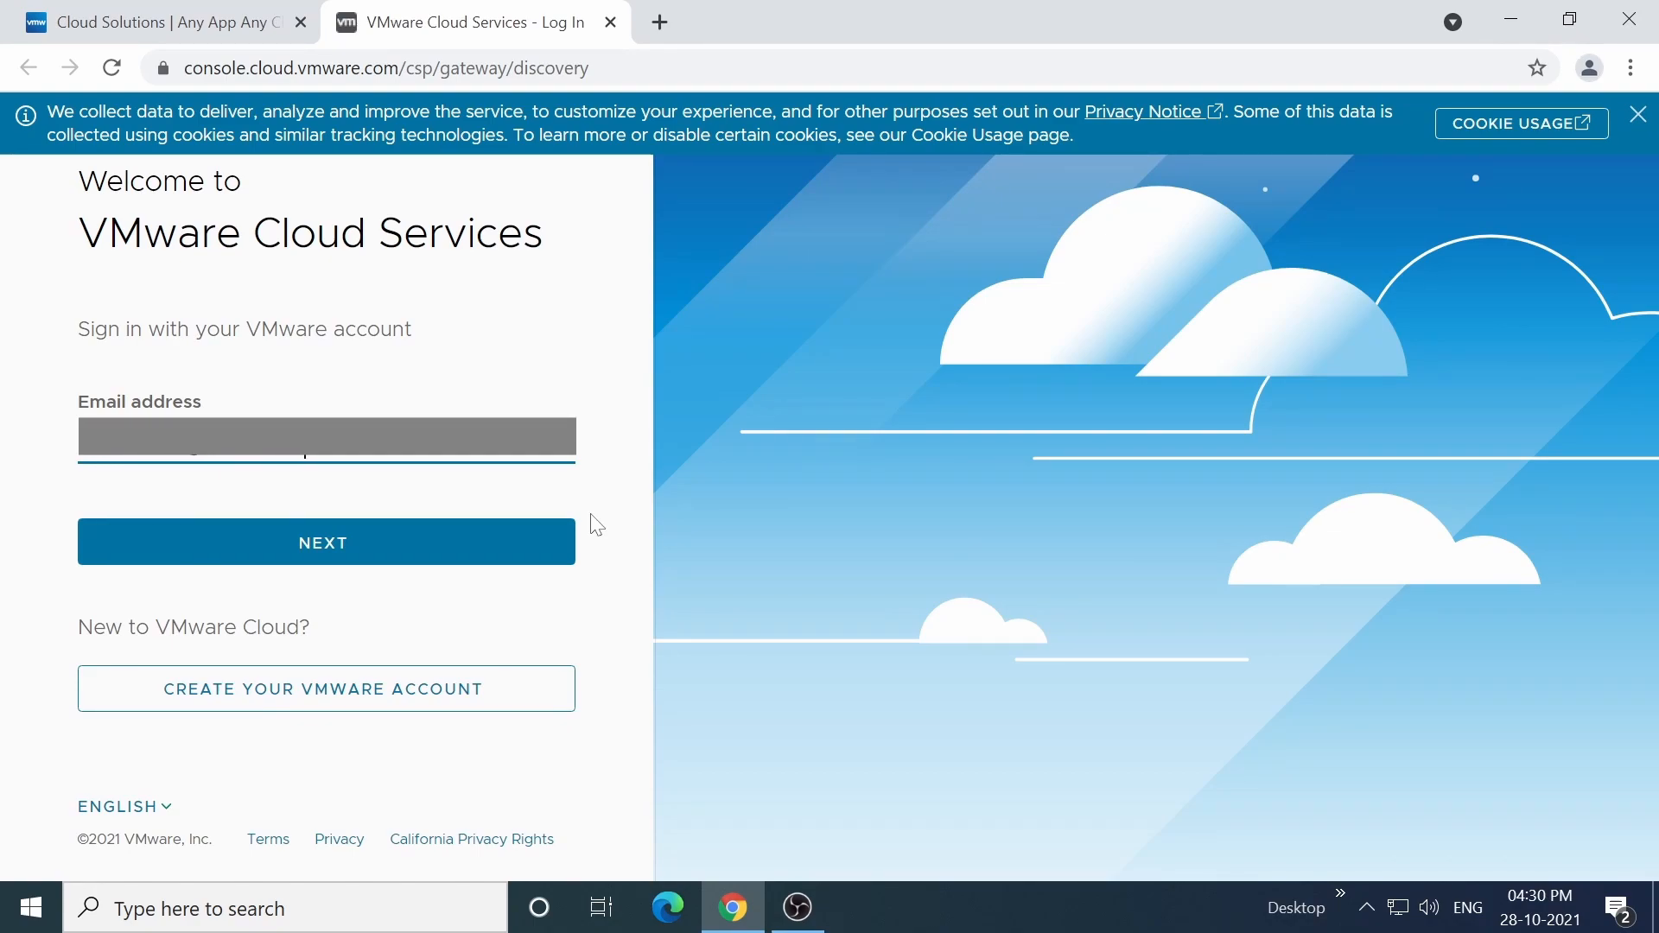
click(326, 542)
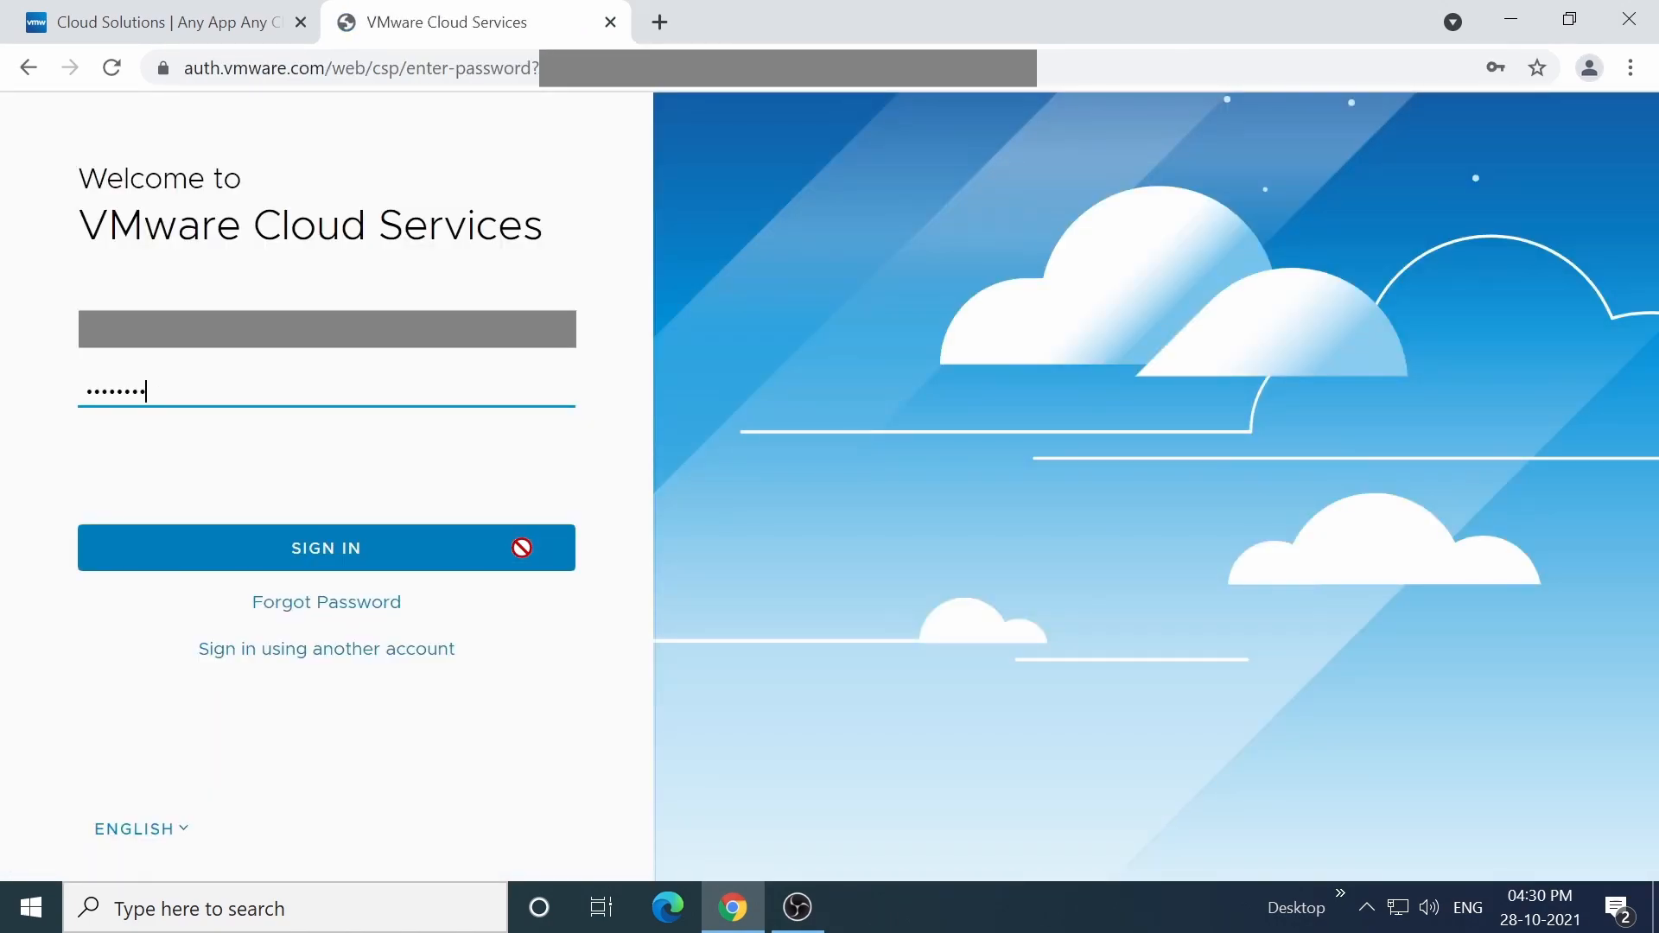
click(326, 548)
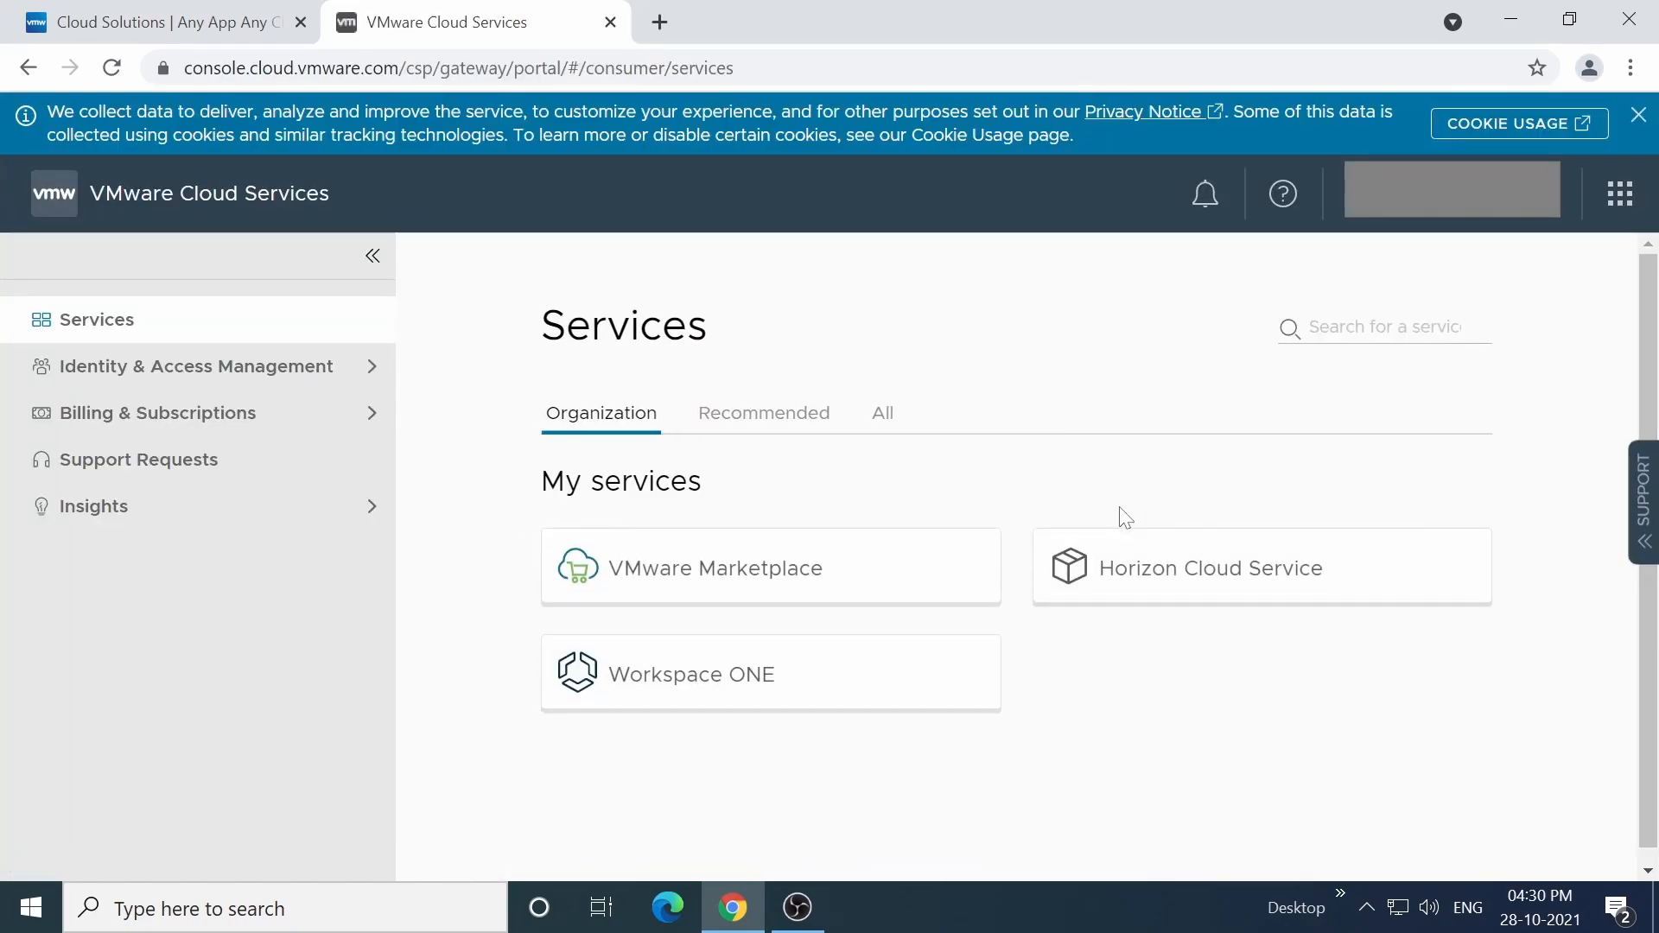
mouse_move(1031, 804)
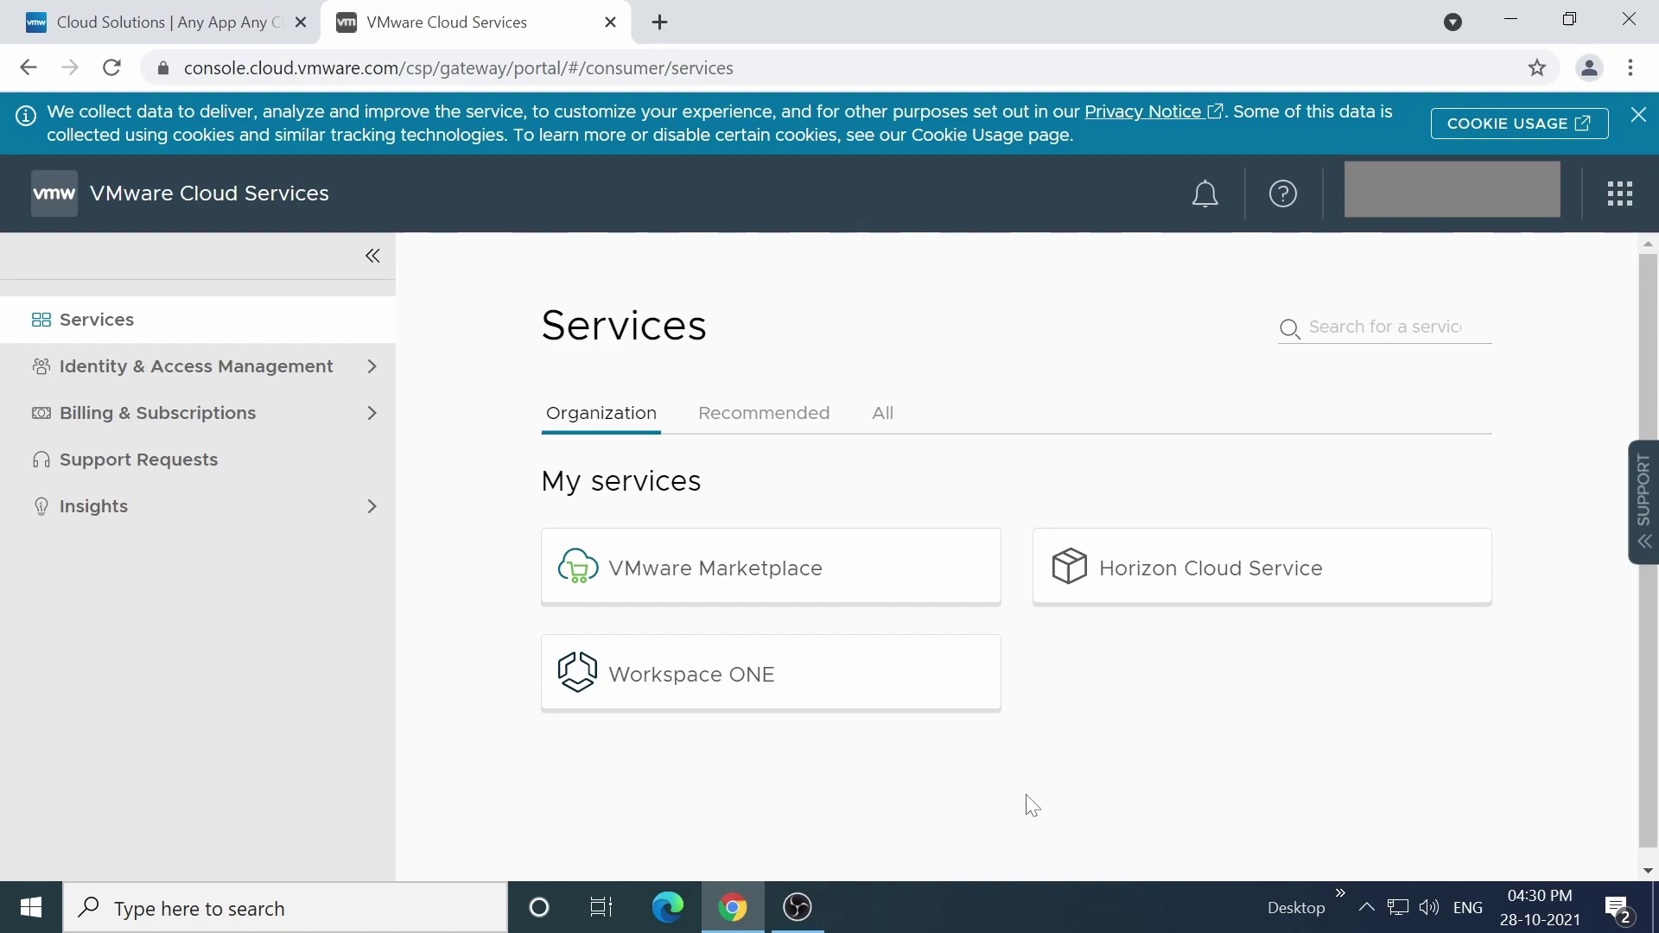
Step: Open the Workspace ONE tile under My services
click(692, 674)
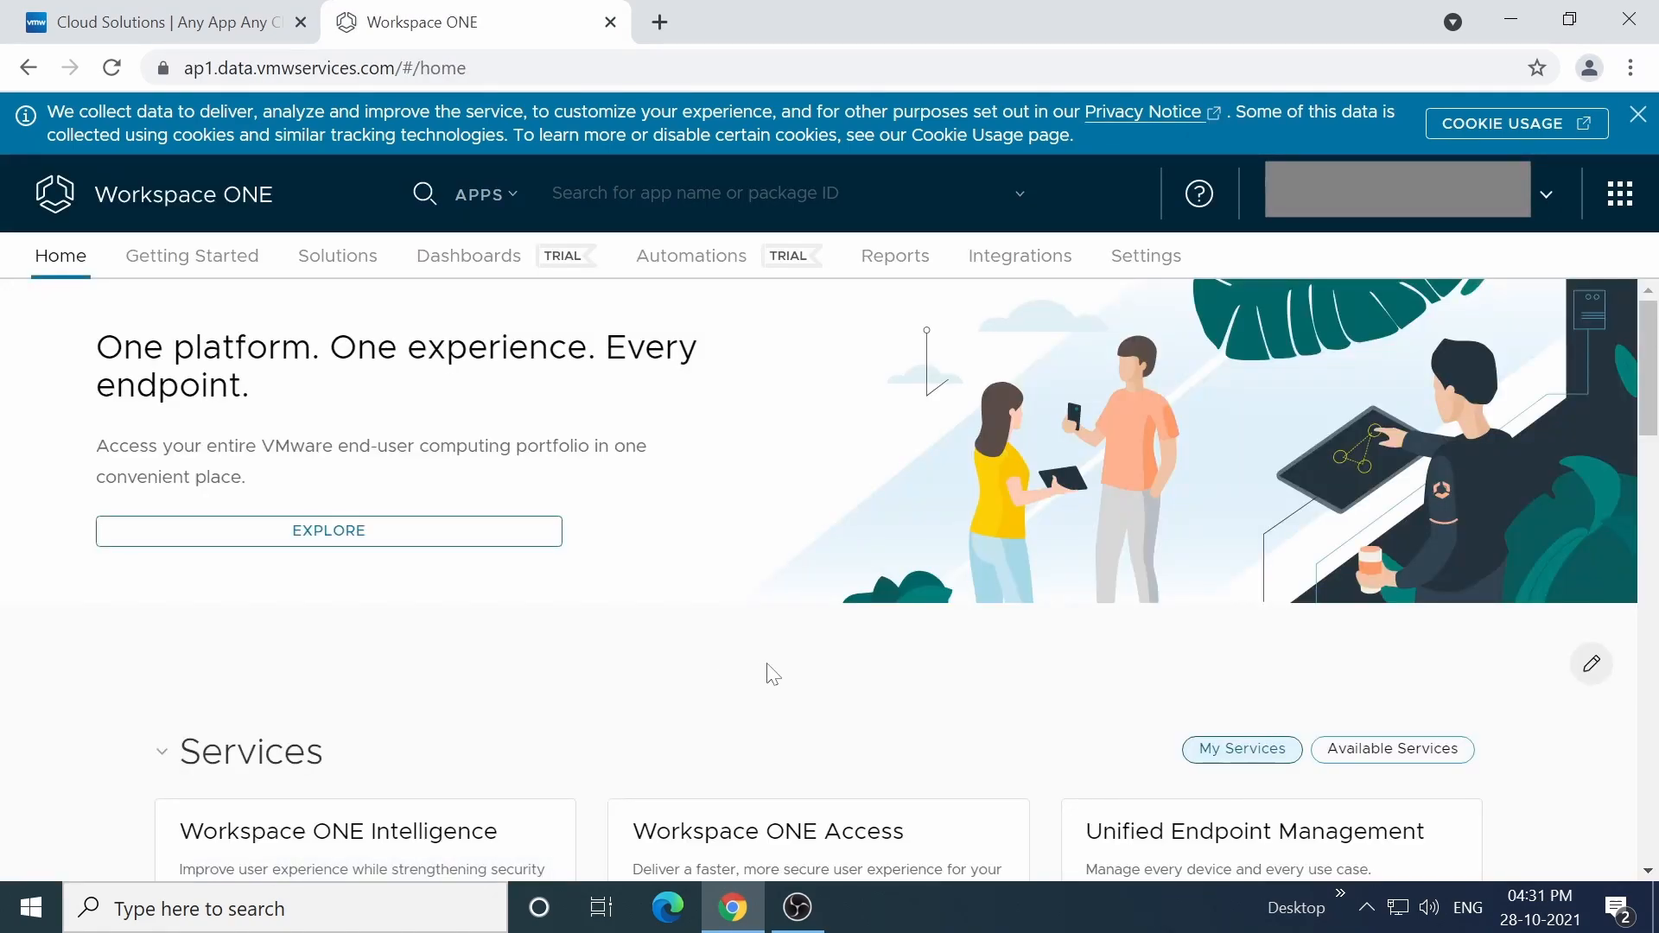
Step: Launch the Unified Endpoint Management console from its Services card
scroll(down, 3)
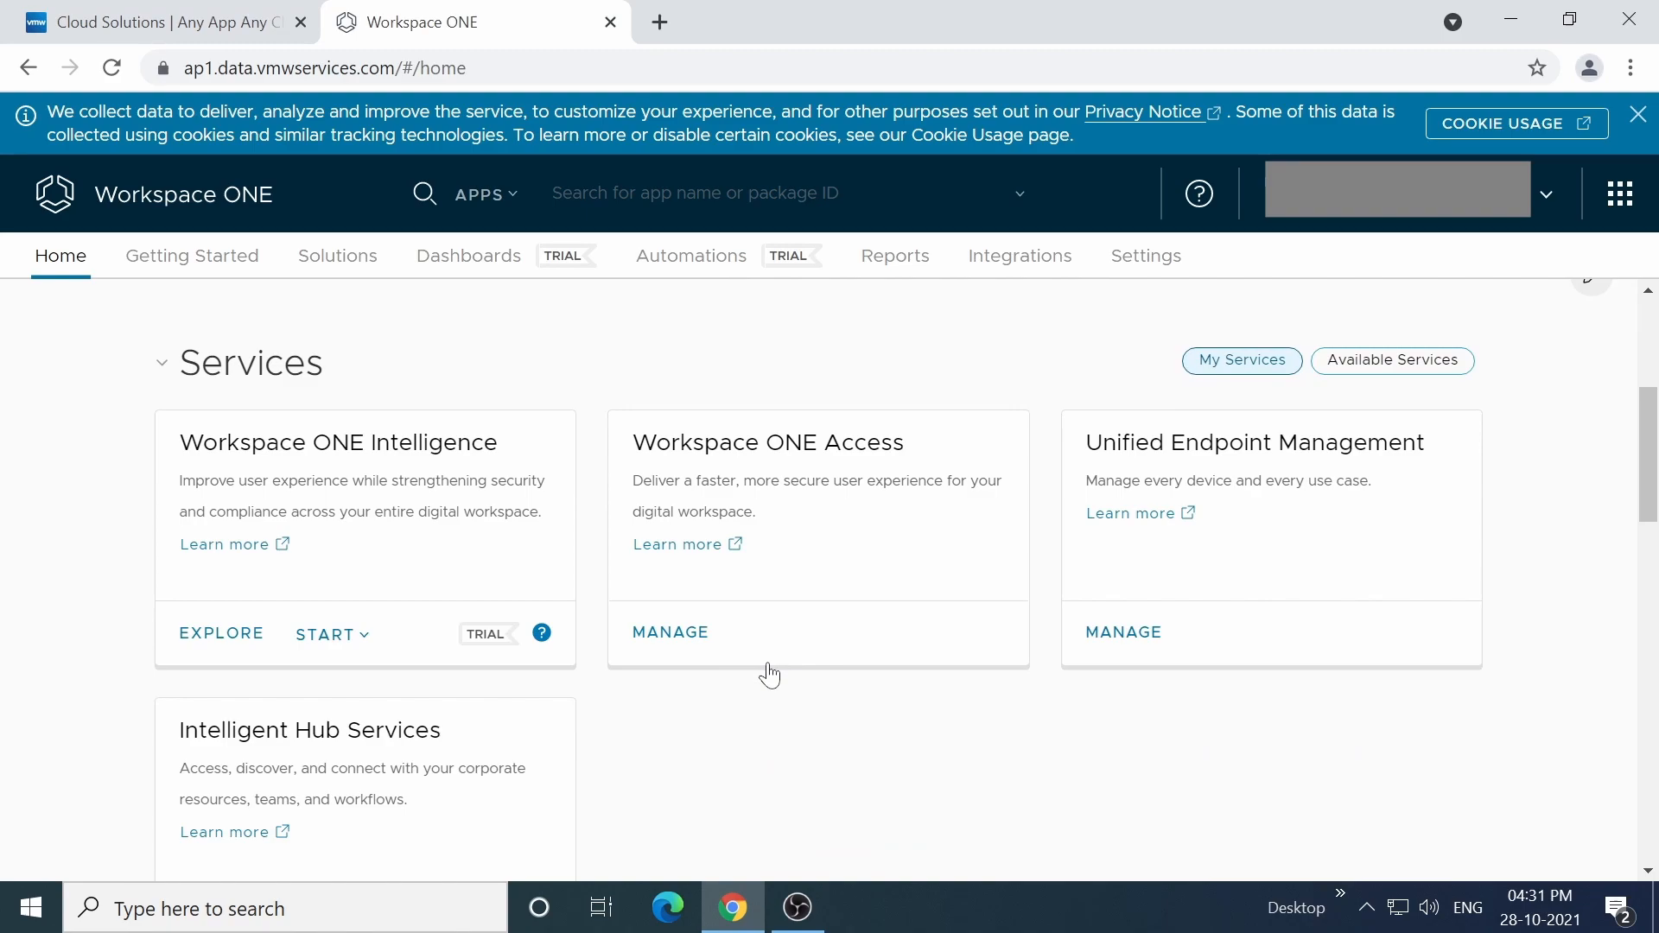
mouse_move(1090, 743)
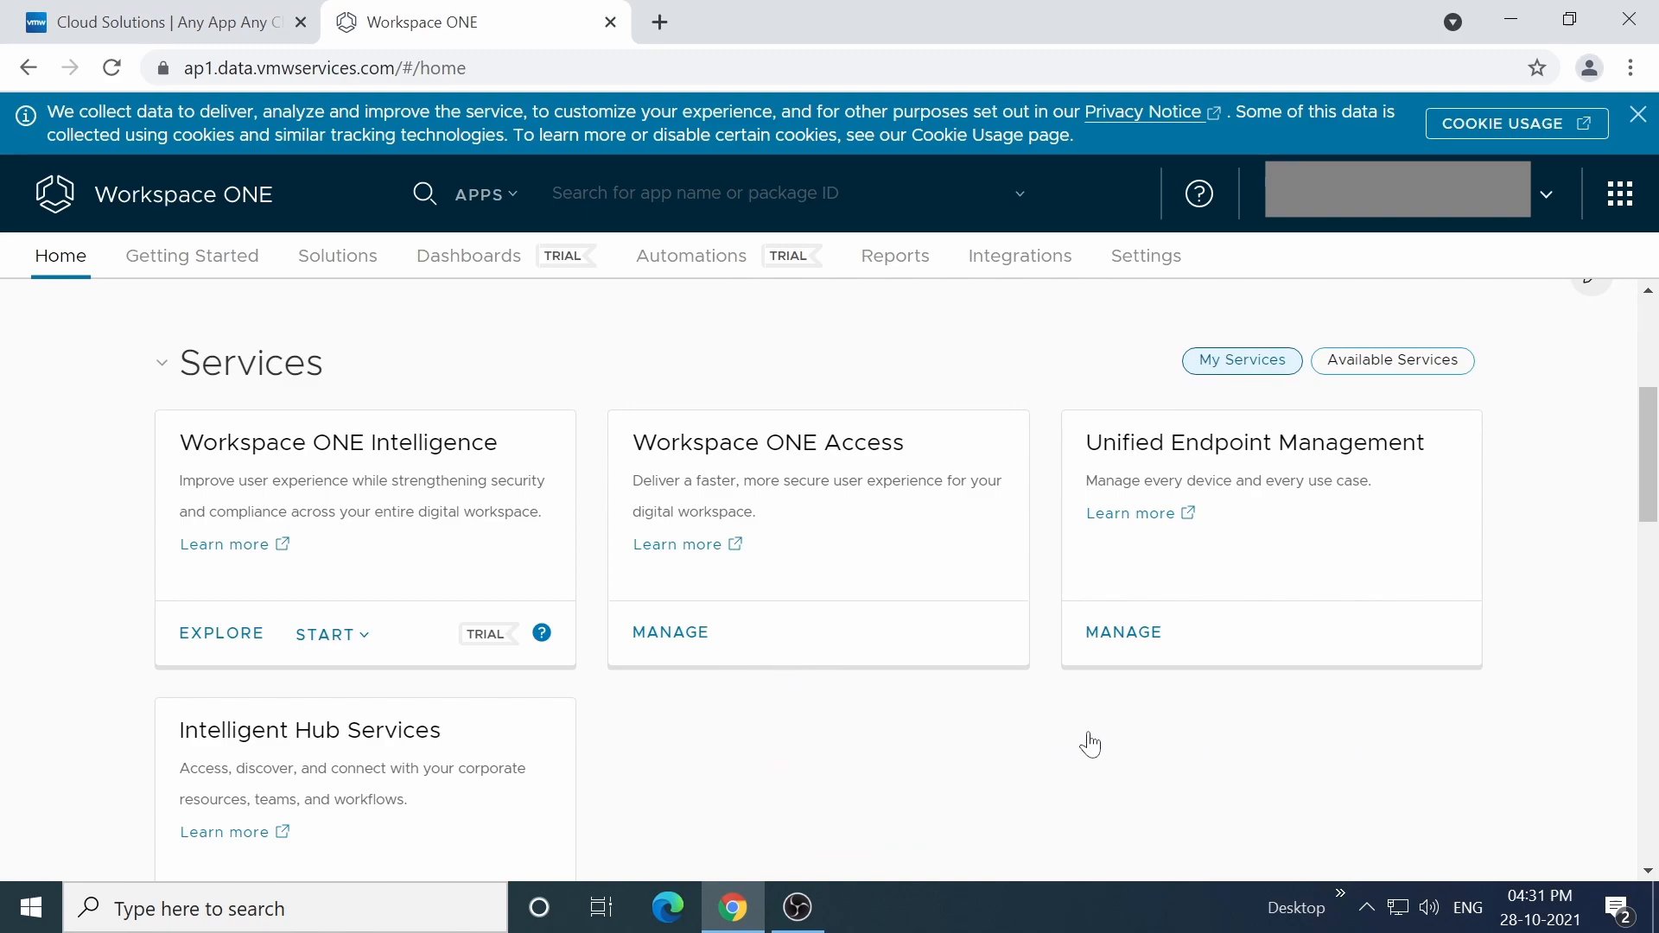
click(1123, 632)
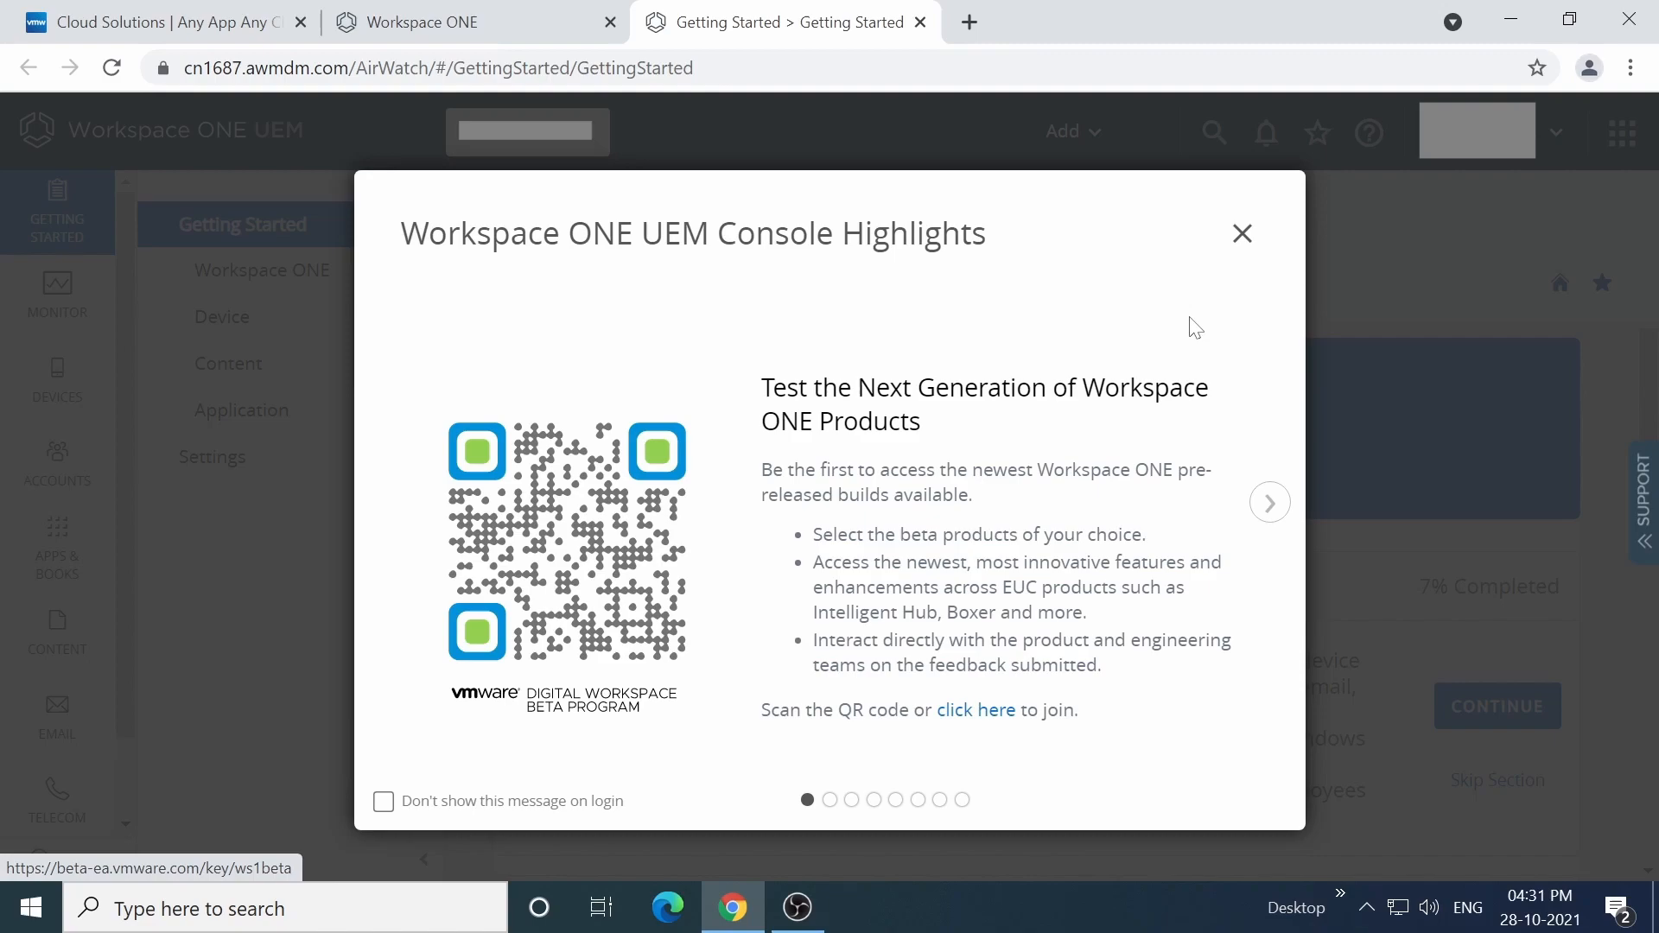
Step: Dismiss Console Highlights, browse Getting Started, and return to the Workspace ONE tab
click(1242, 233)
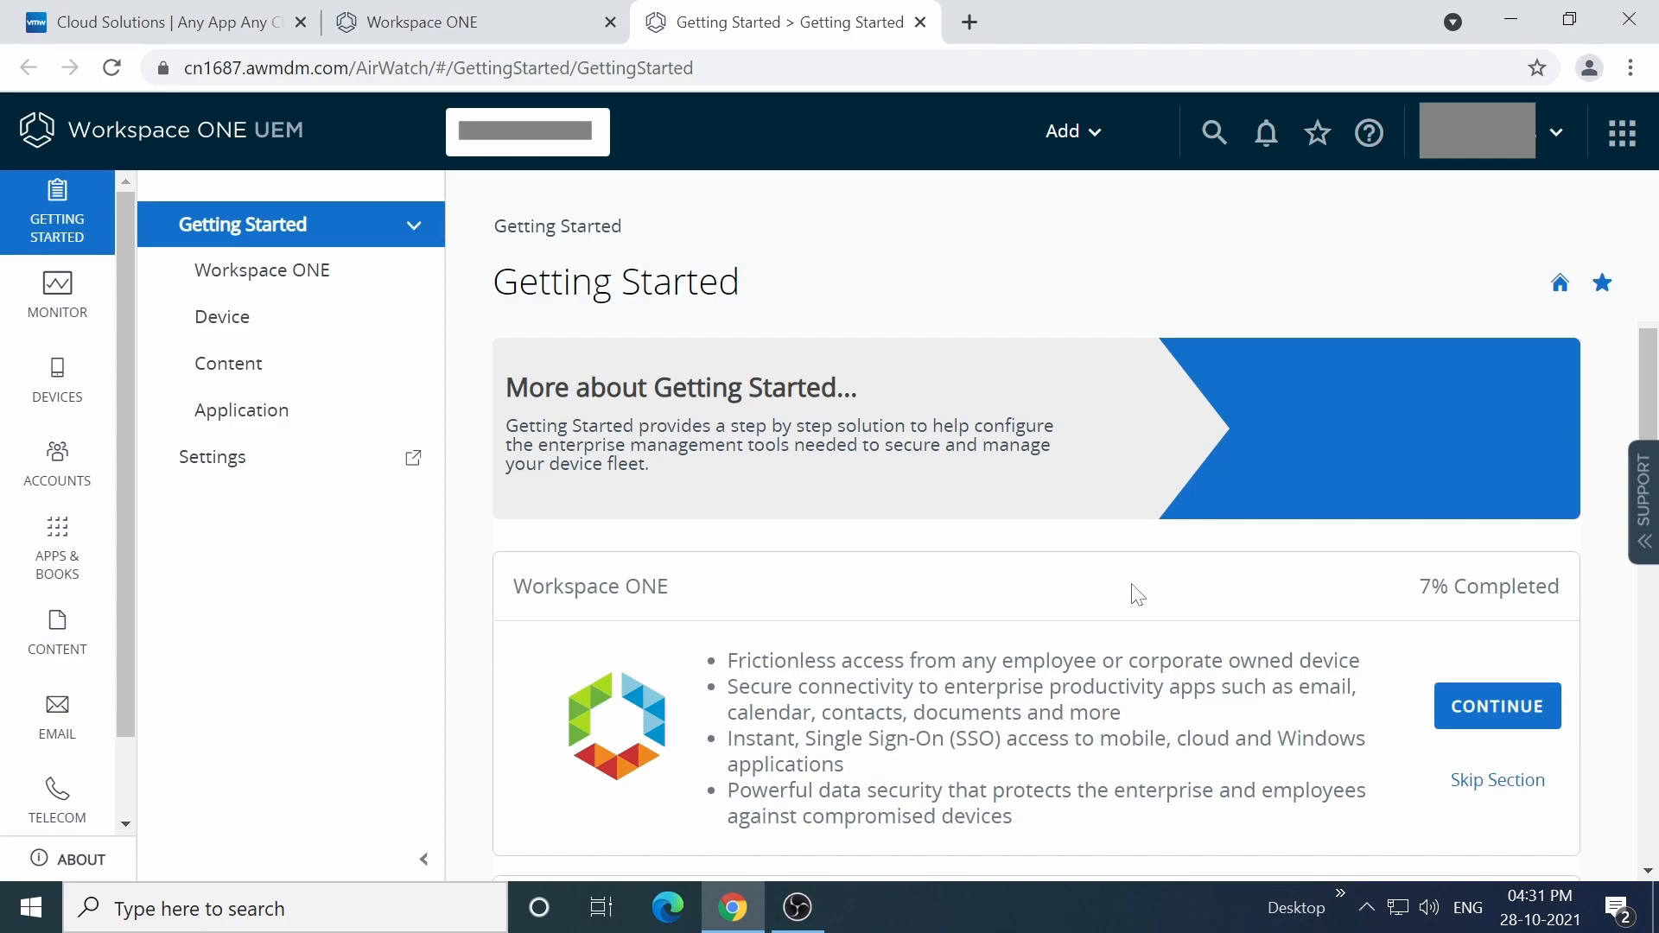
scroll(down, 3)
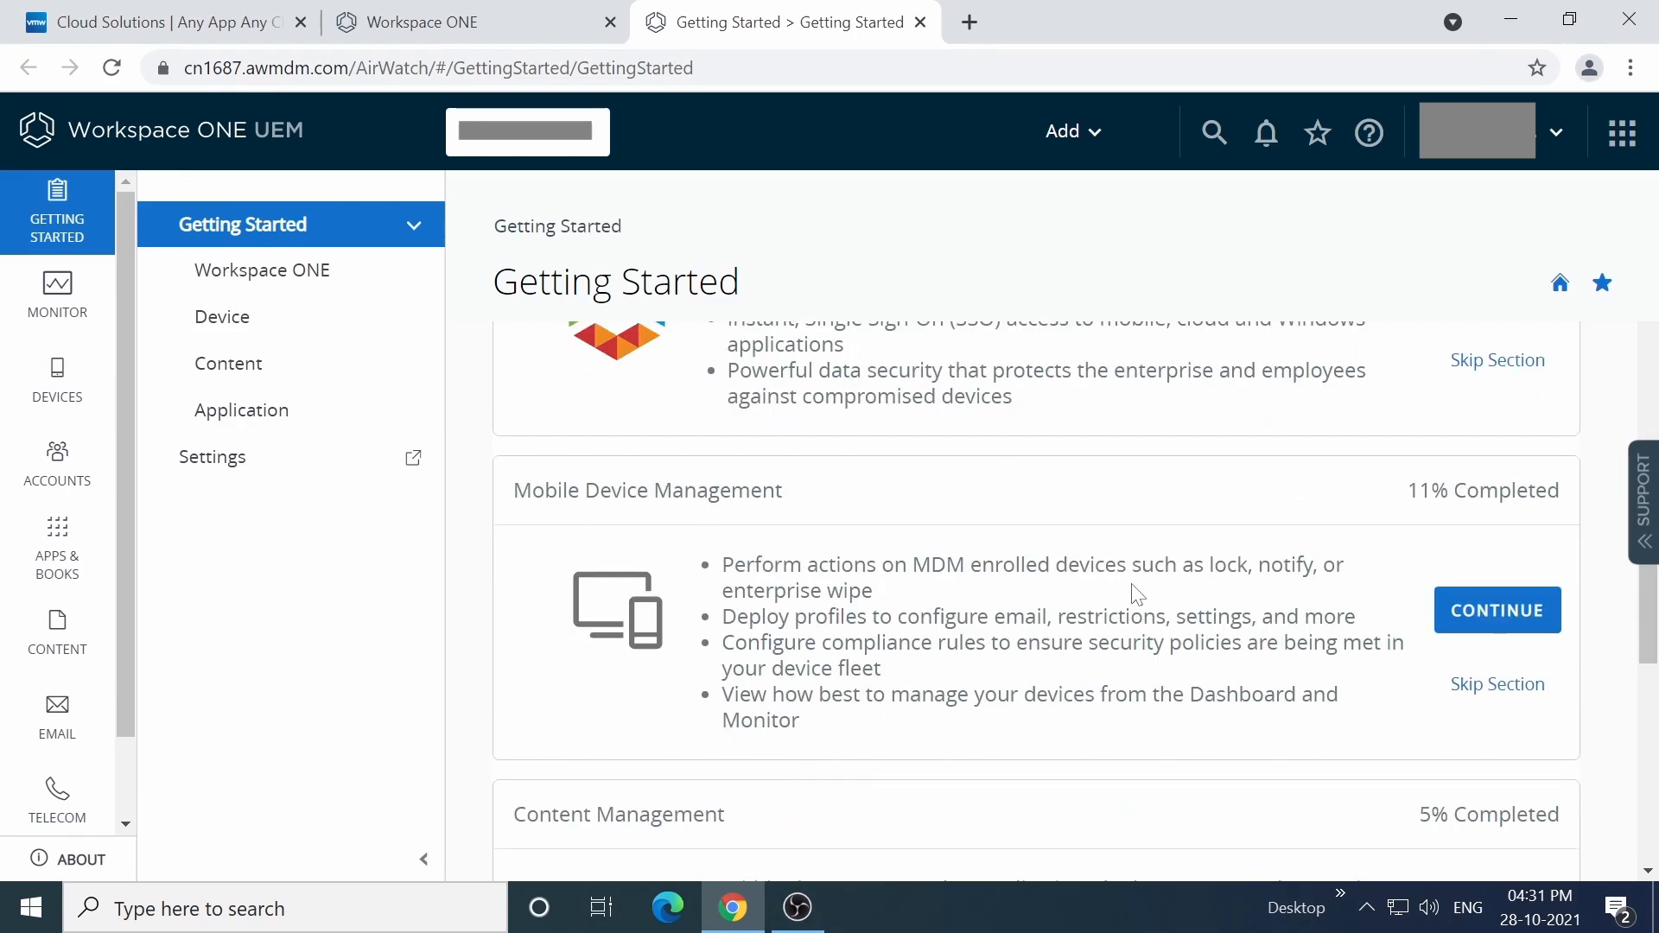
scroll(down, 3)
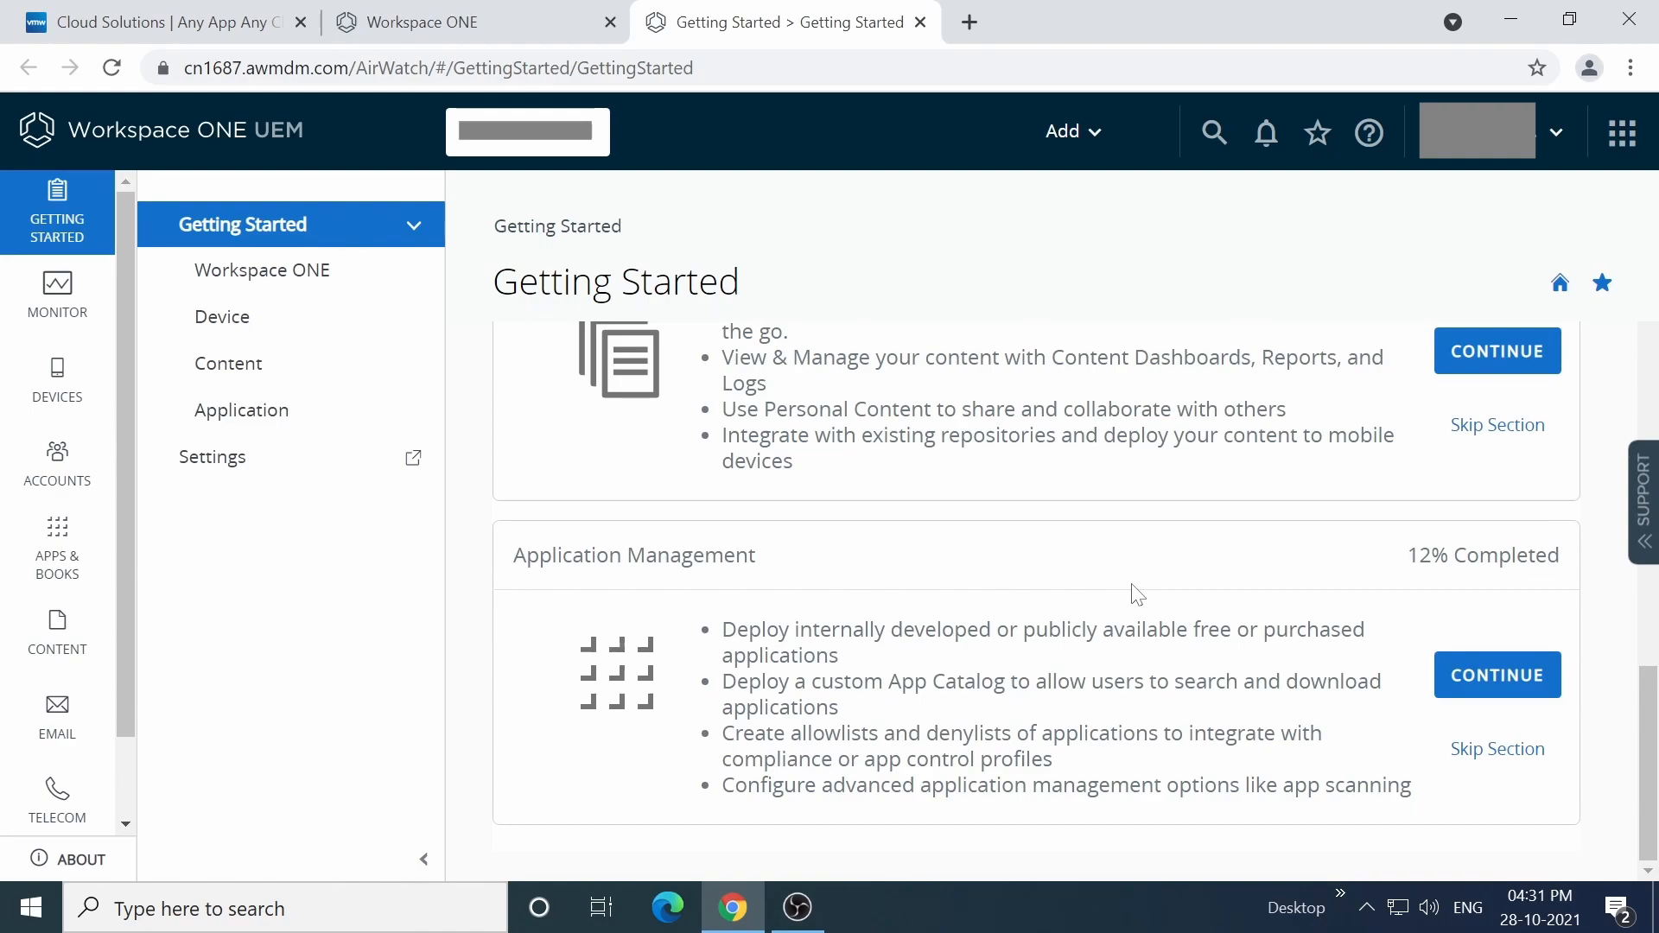
mouse_move(562, 149)
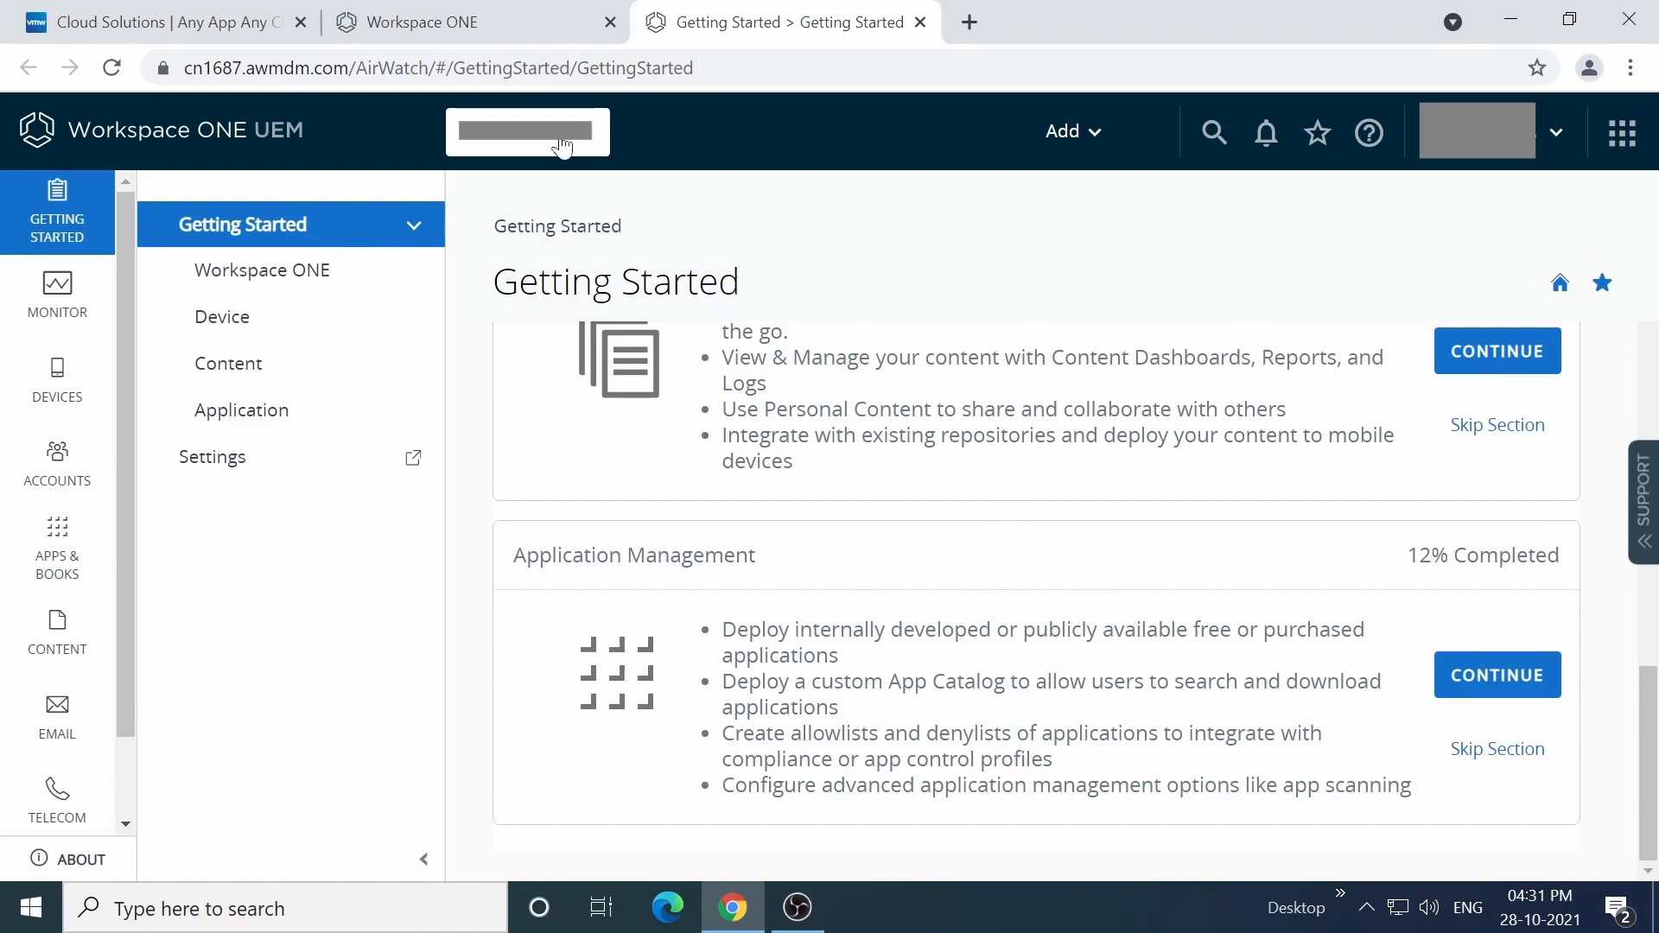
click(444, 22)
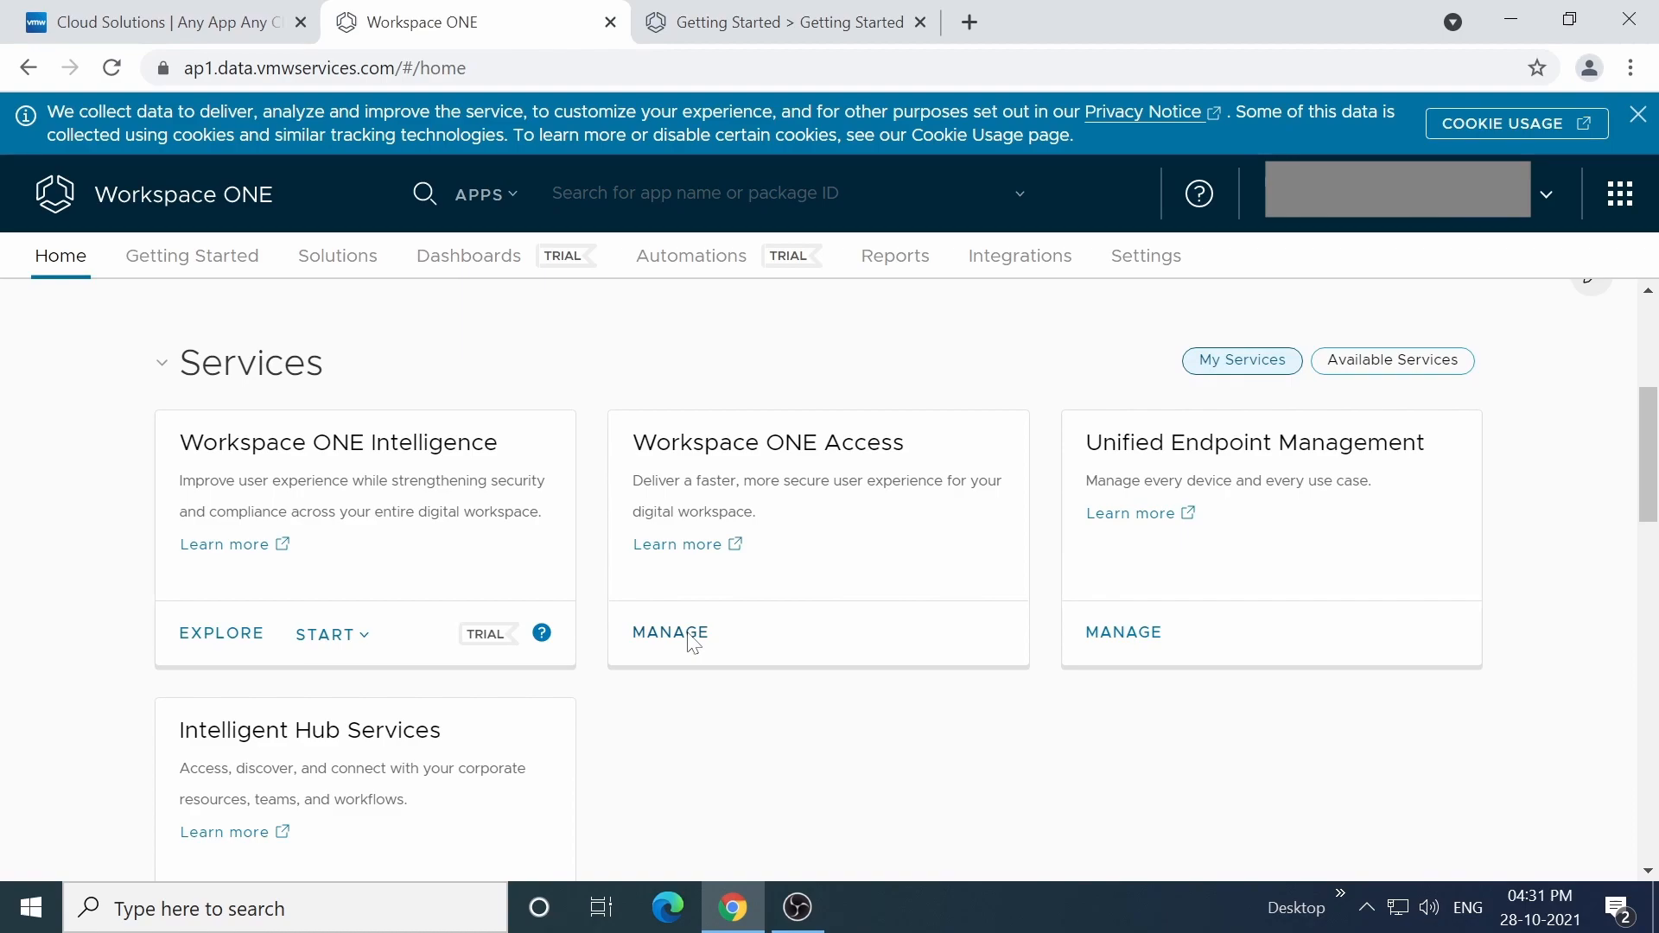
Step: Open Workspace ONE Access, review its Dashboard, then launch Microsoft Edge
click(669, 633)
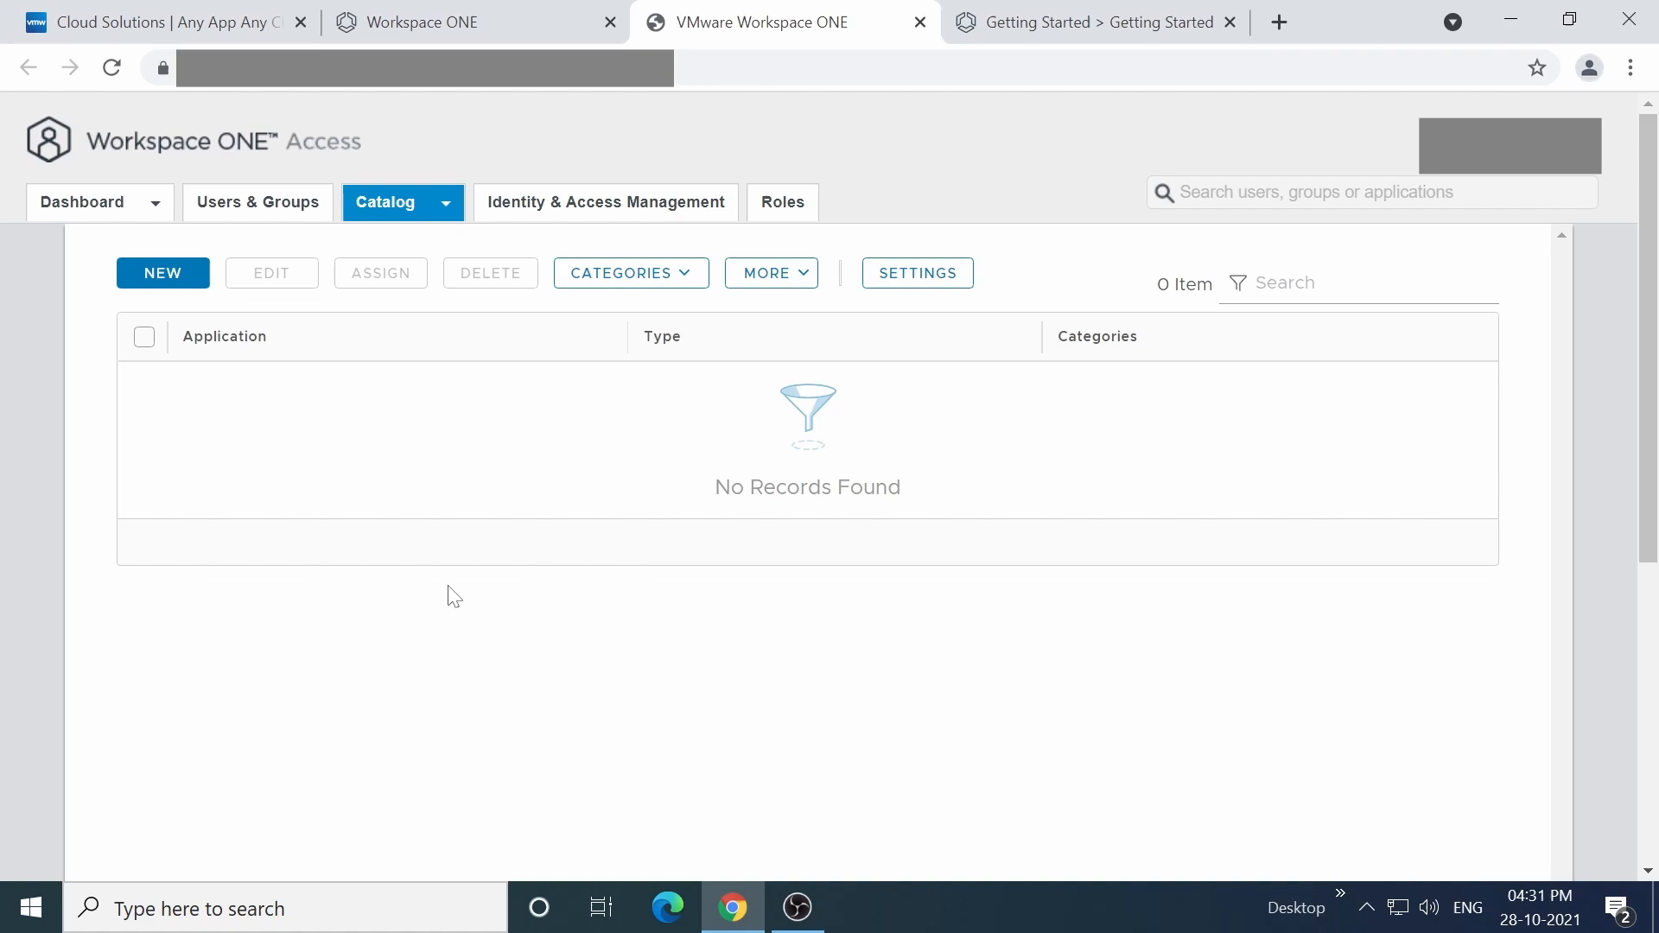
mouse_move(9, 256)
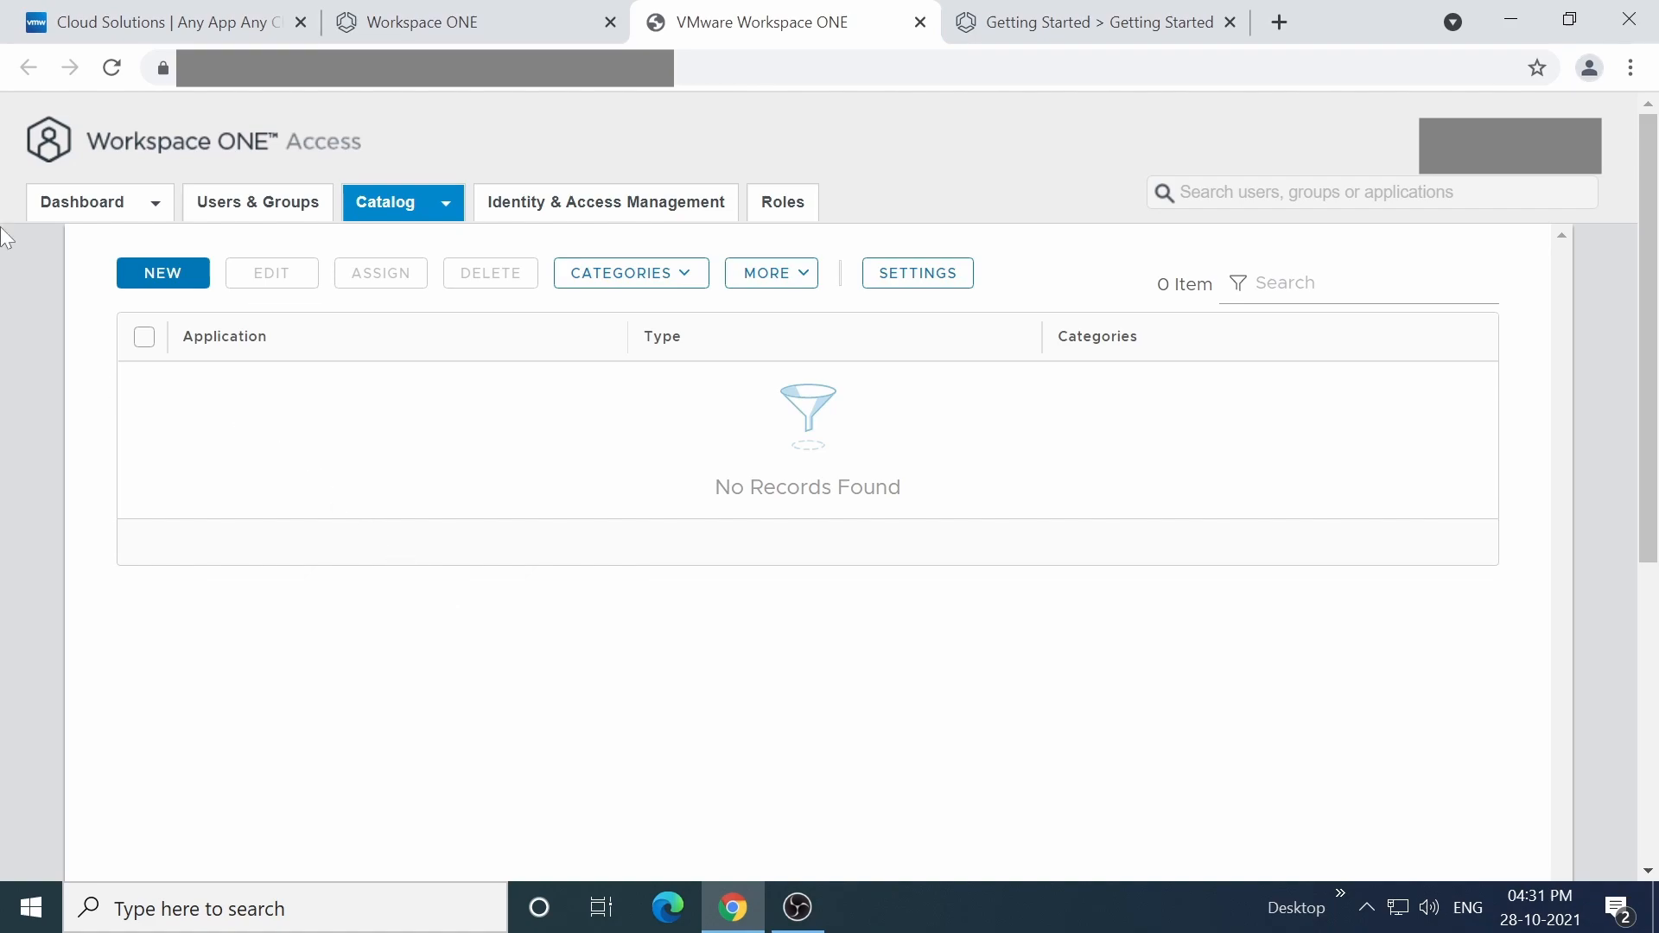
click(81, 202)
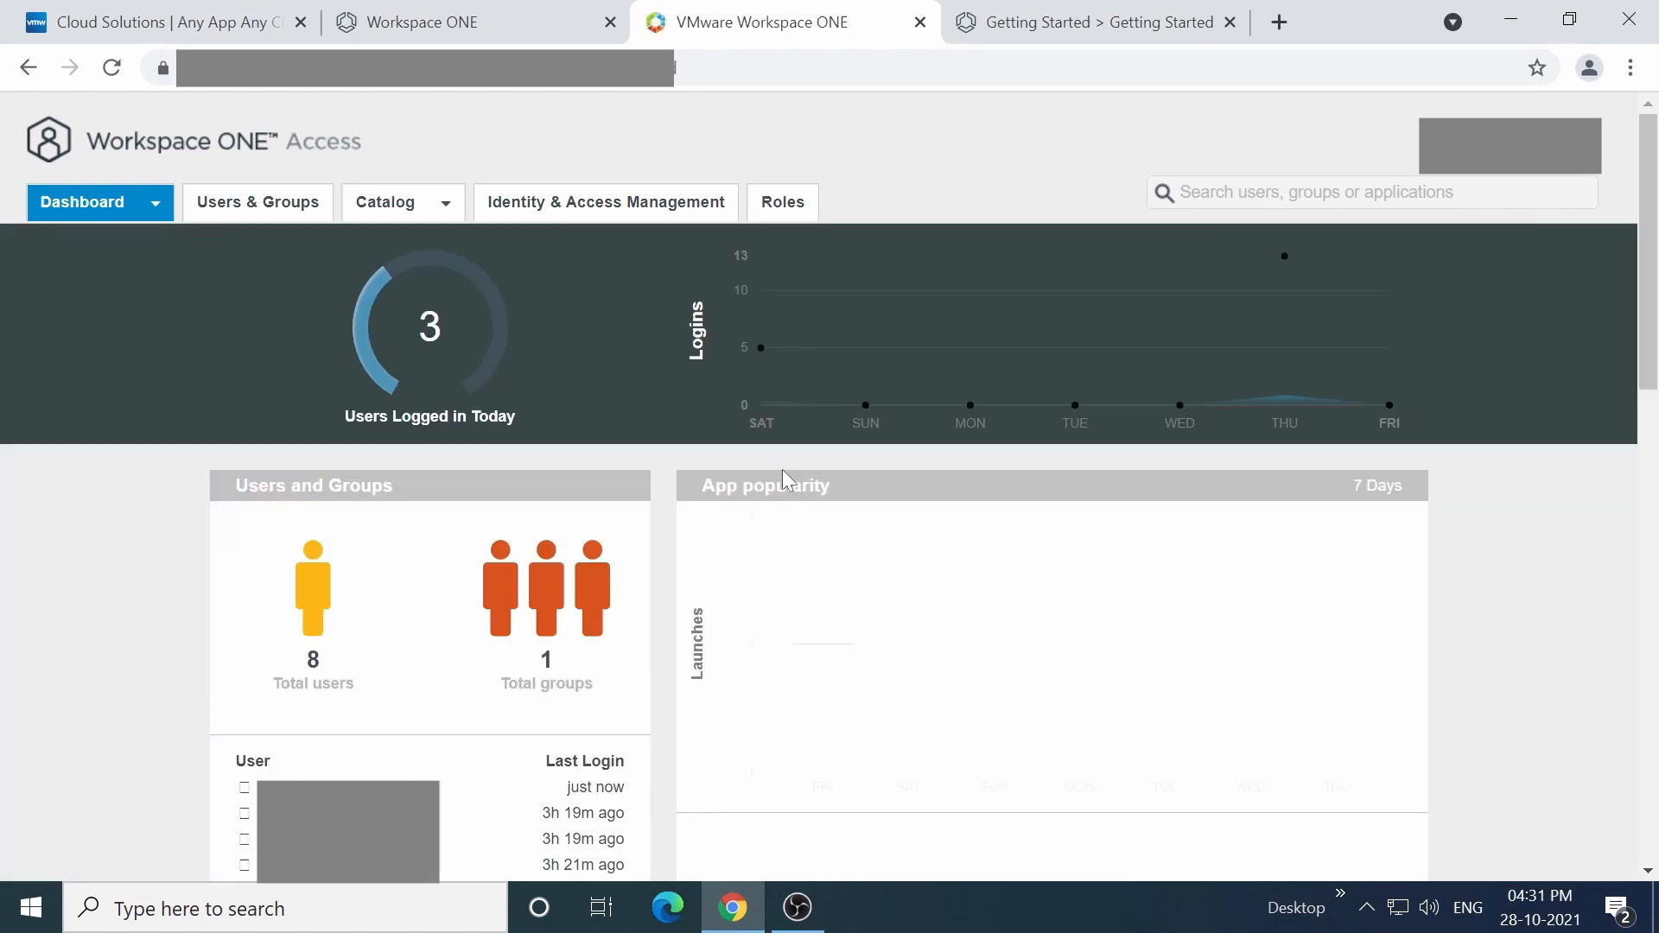
scroll(down, 3)
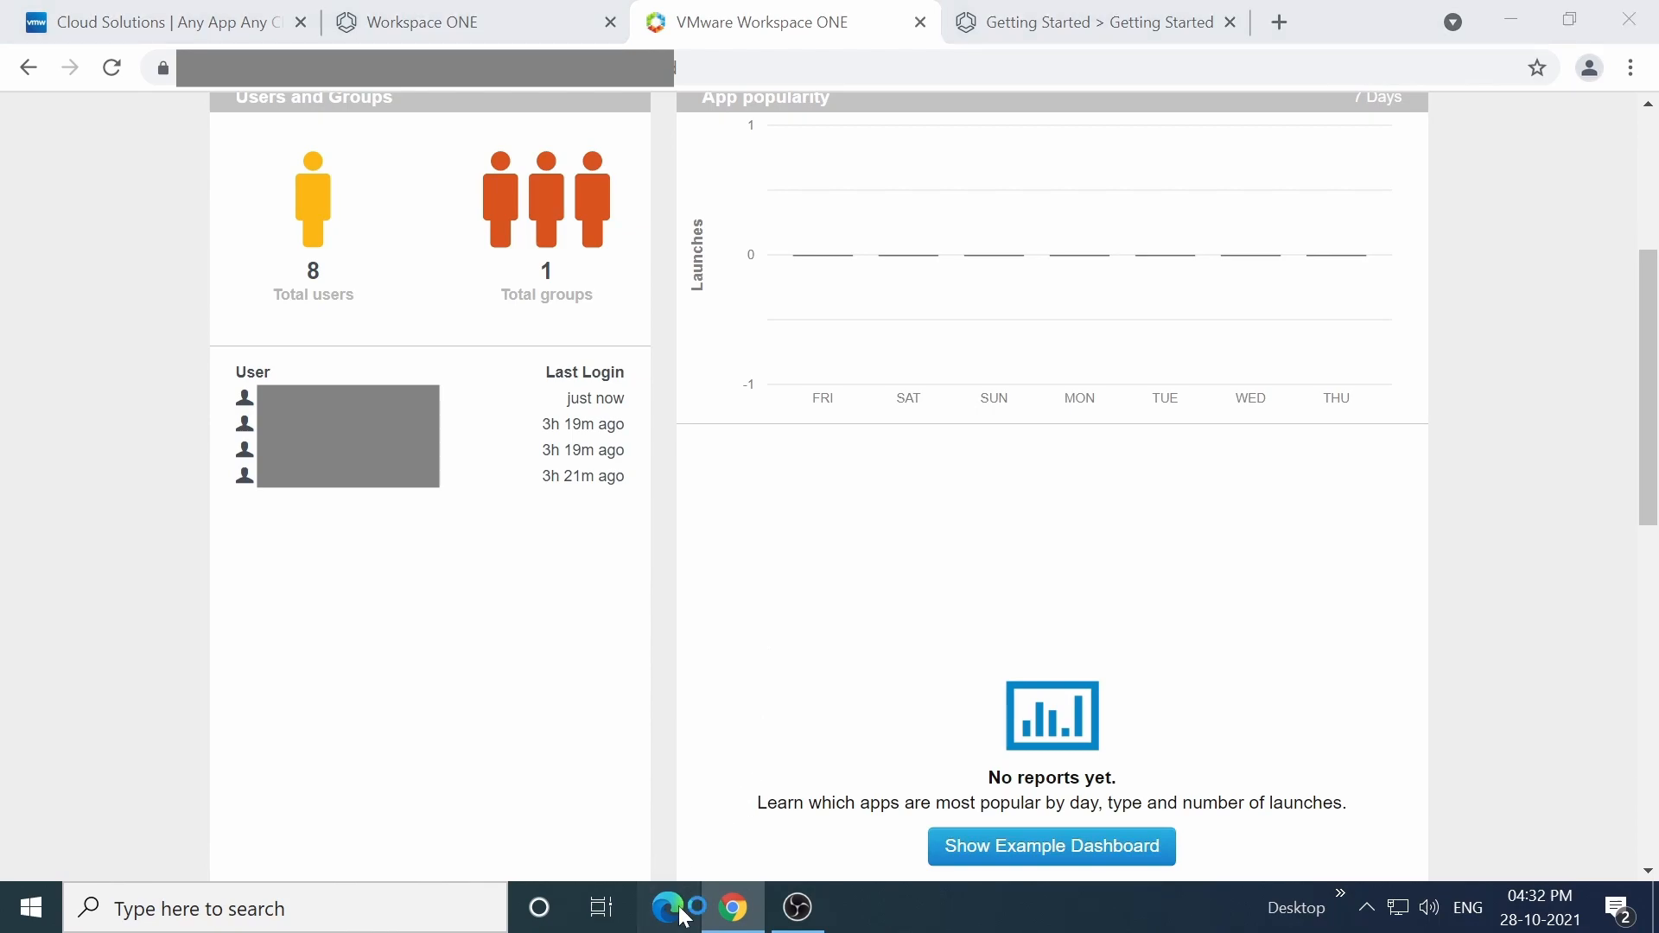
click(668, 907)
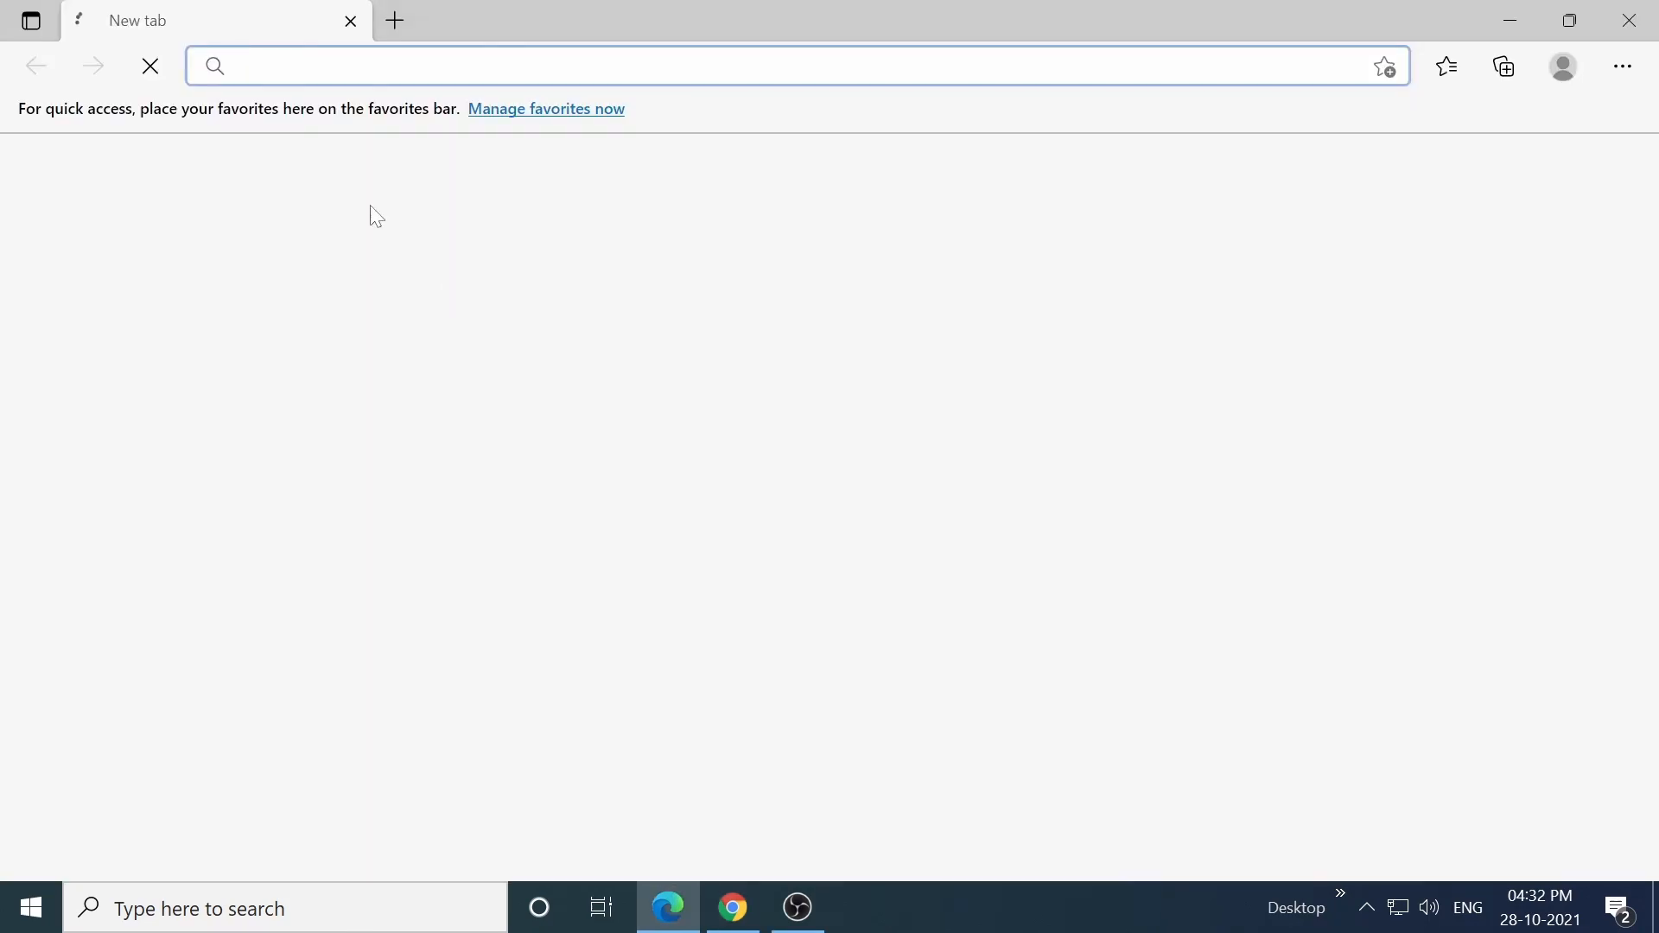